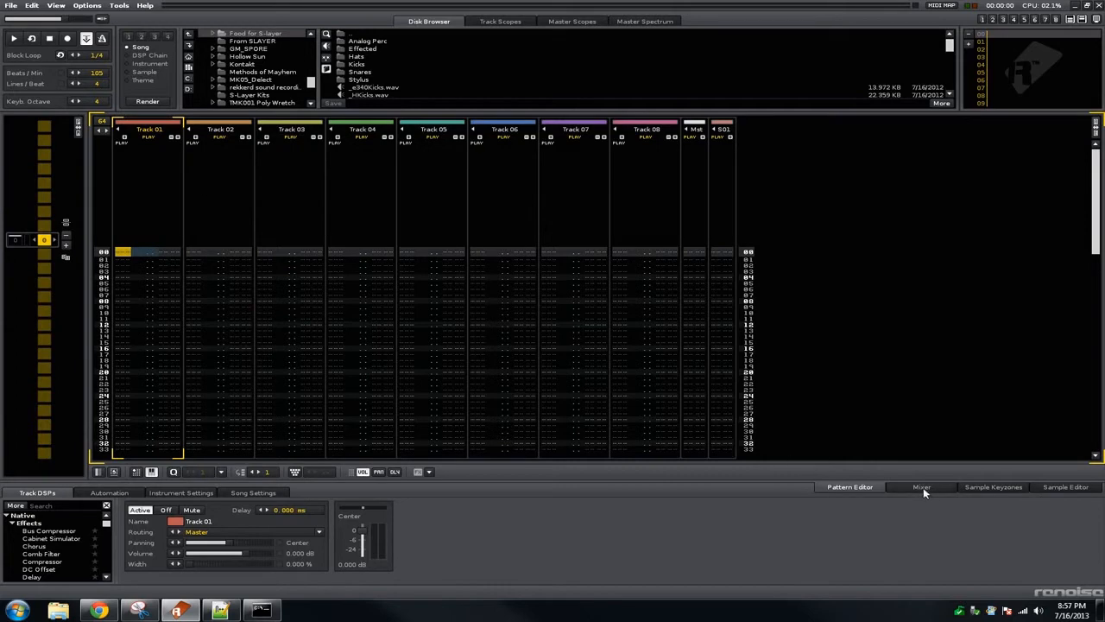
Step: Switch from the Pattern Editor to the Mixer view
{"action": "left_click", "coordinate": [921, 487]}
{"action": "type", "text": "#"}
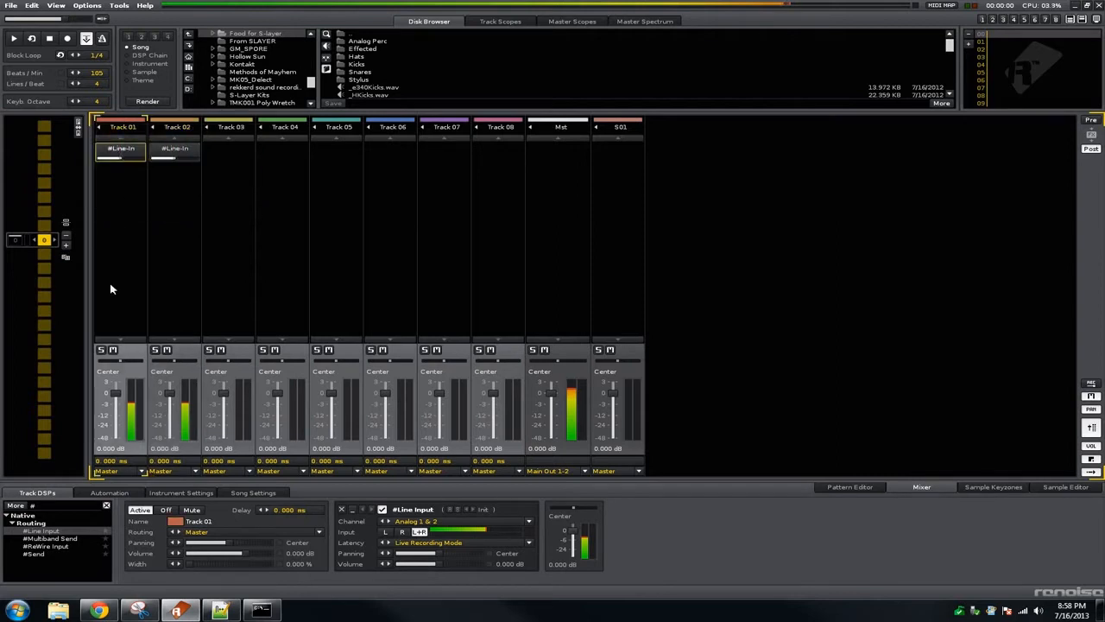
{"action": "mouse_move", "coordinate": [135, 245]}
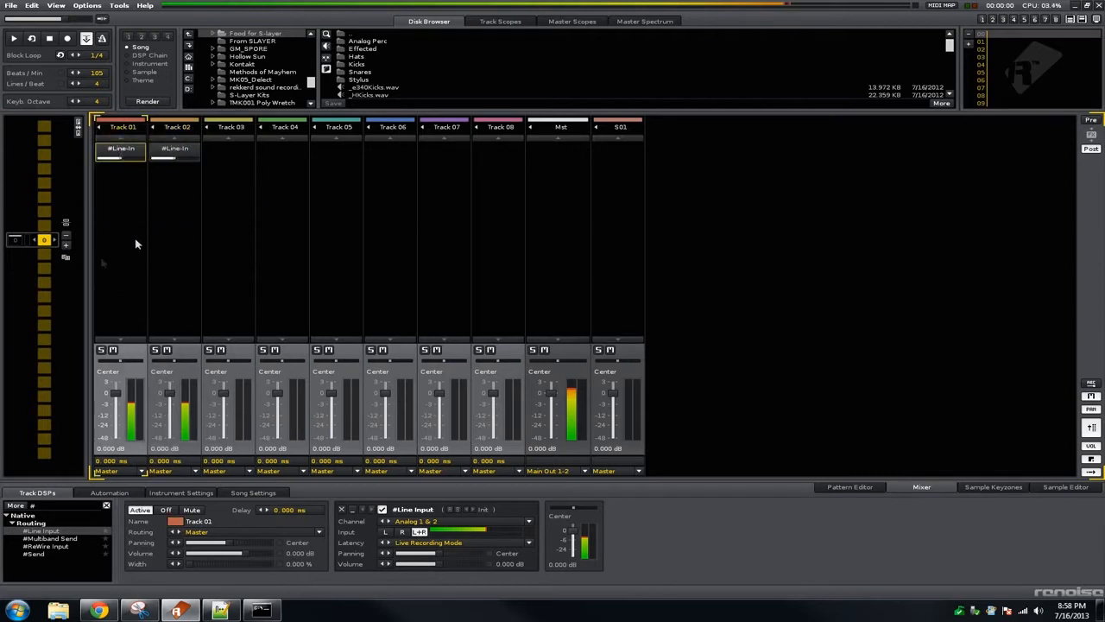
Step: Rename the second input track to 'Modular'
{"action": "left_click", "coordinate": [175, 128]}
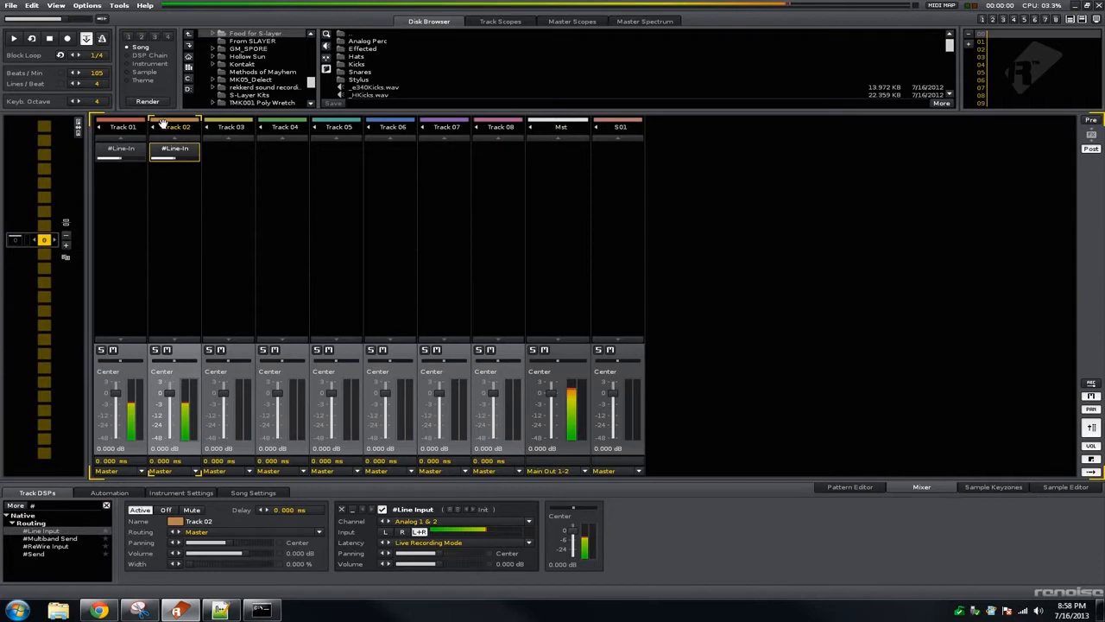
{"action": "left_click", "coordinate": [121, 128]}
{"action": "type", "text": "SW"}
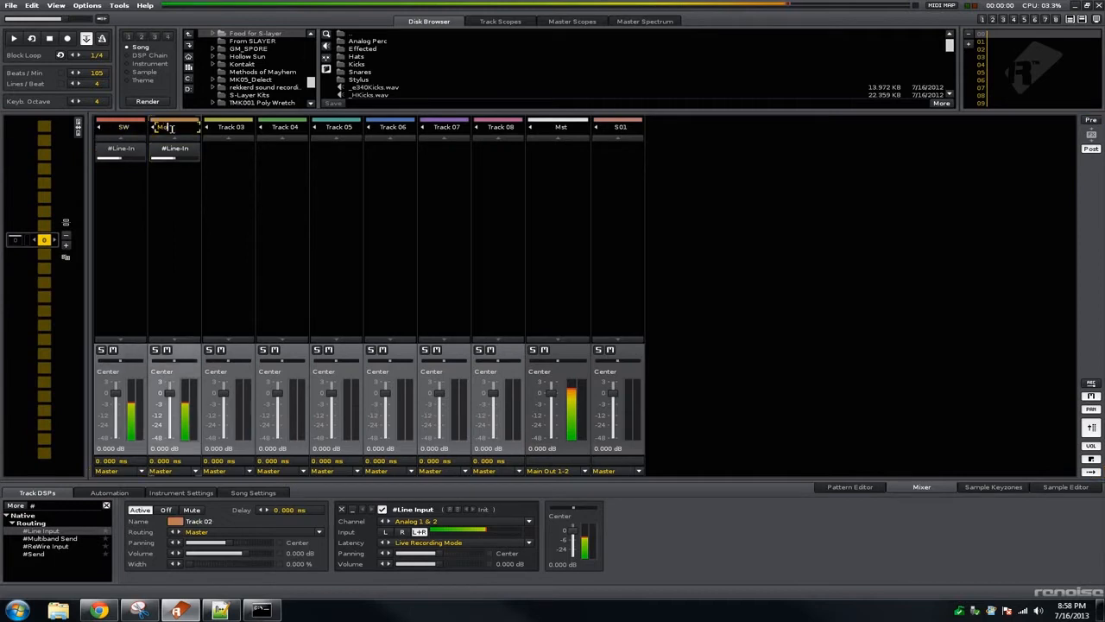
{"action": "type", "text": "Modular"}
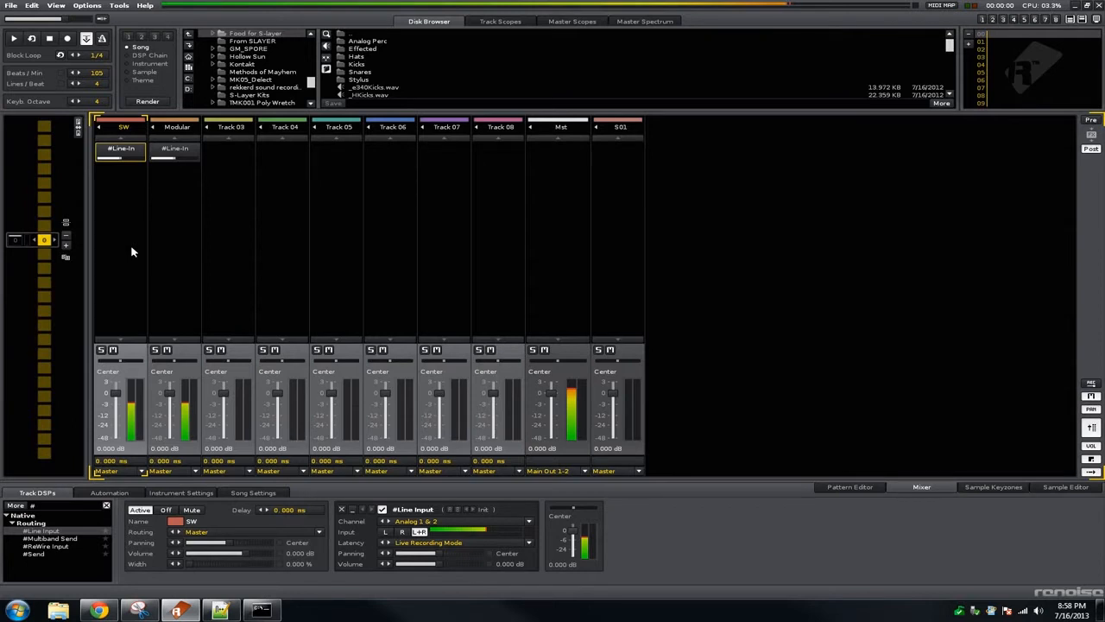
Step: Route the SW track output to Analog 1-2 and filter Track DSPs for 'vst'
{"action": "left_click", "coordinate": [142, 471]}
{"action": "type", "text": "Voi"}
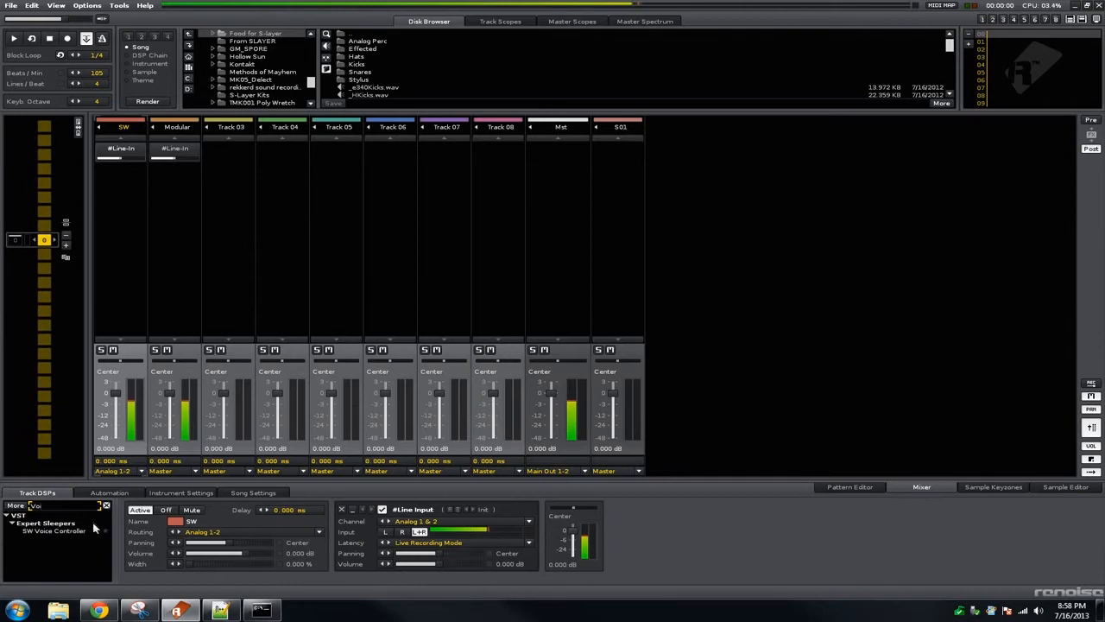
{"action": "left_click", "coordinate": [52, 530]}
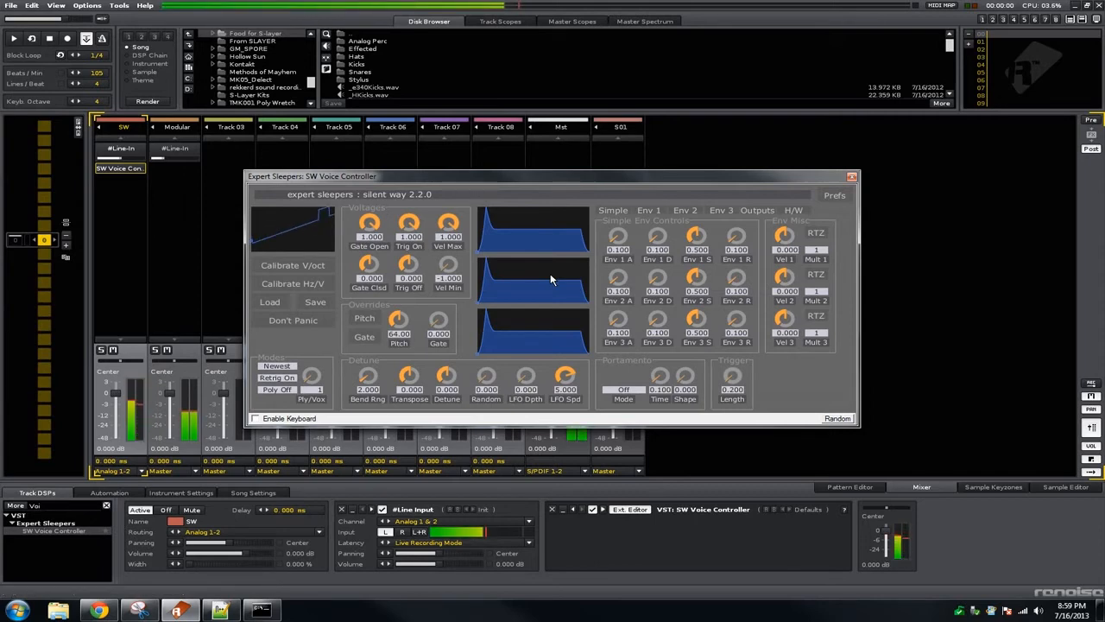
Step: Close the SW Voice Controller settings window
{"action": "left_click", "coordinate": [852, 176]}
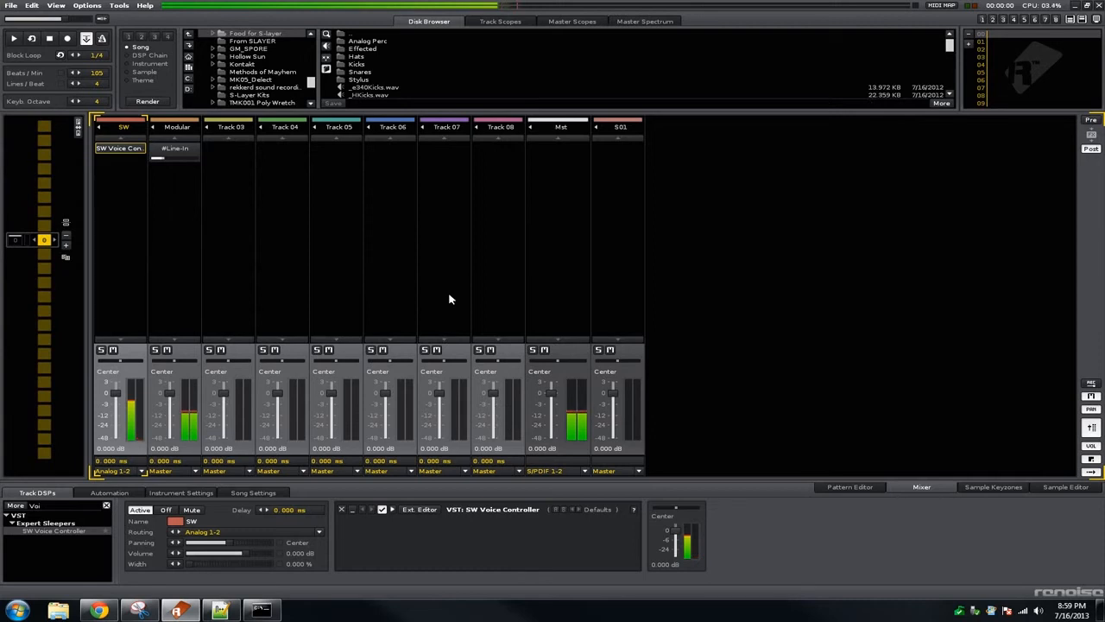
{"action": "mouse_move", "coordinate": [397, 221]}
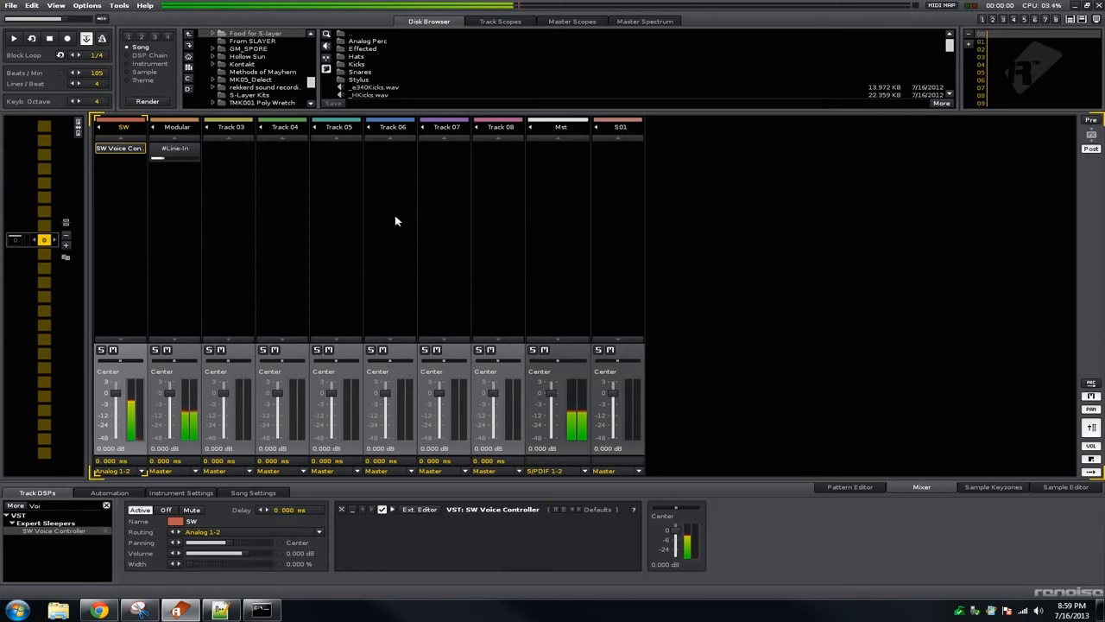
Step: Bring up the Instrument Settings plugin chooser listing VST FX aliases
{"action": "left_click", "coordinate": [180, 492]}
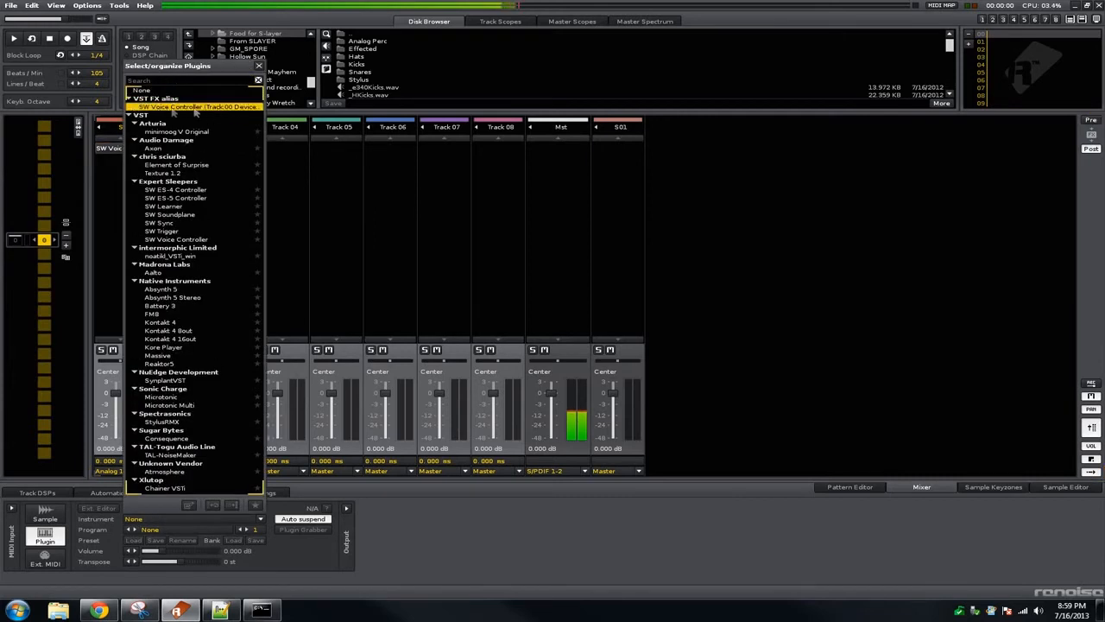
Step: Load VST FX alias > SW Voice Controller (Track 01 Device) as the instrument
{"action": "left_click", "coordinate": [177, 238]}
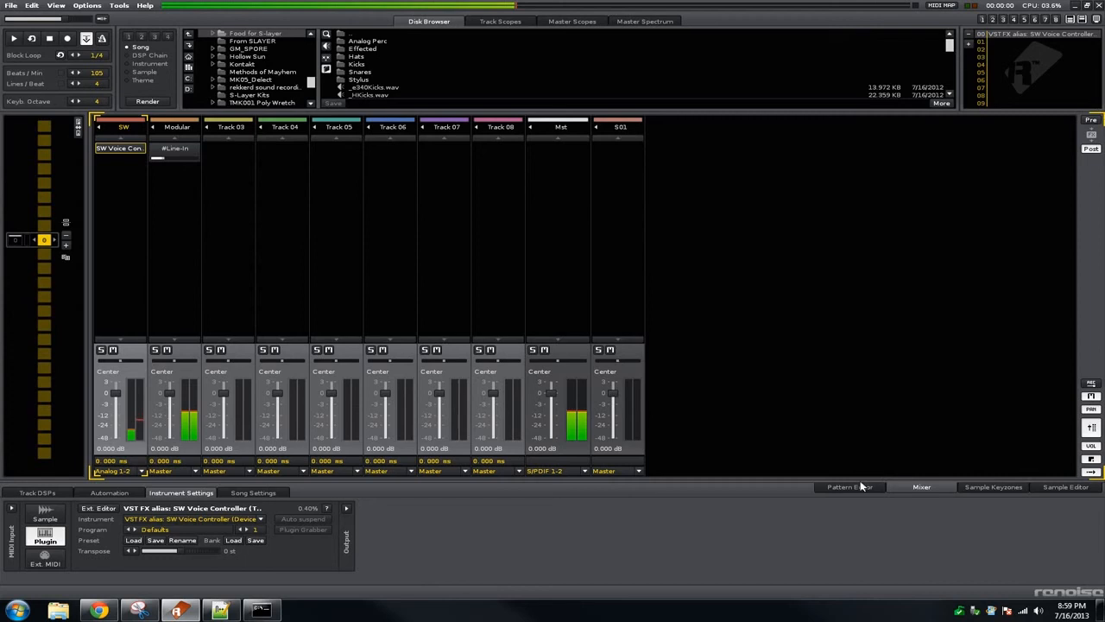
Step: Return to the Pattern Editor with the alias instrument loaded
{"action": "left_click", "coordinate": [850, 486]}
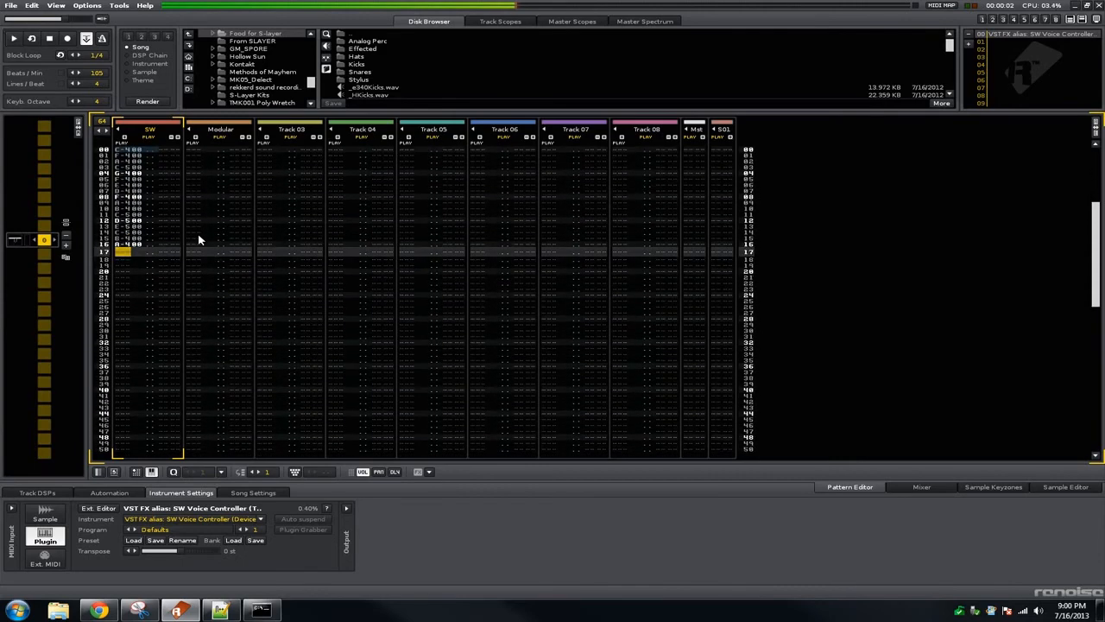
{"action": "mouse_move", "coordinate": [212, 123]}
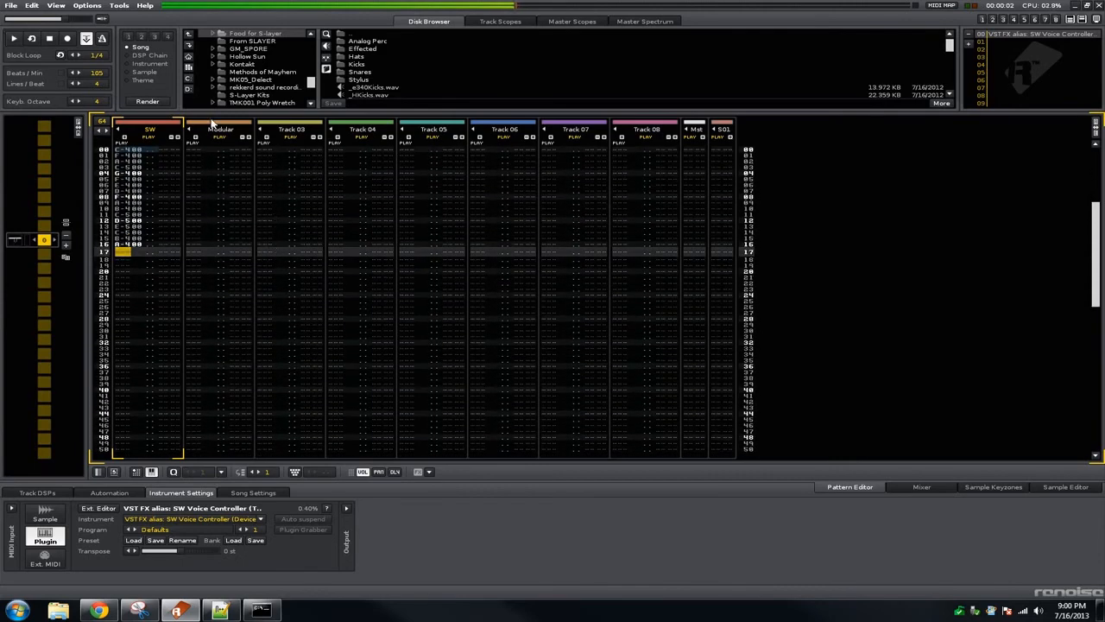
{"action": "mouse_move", "coordinate": [752, 169]}
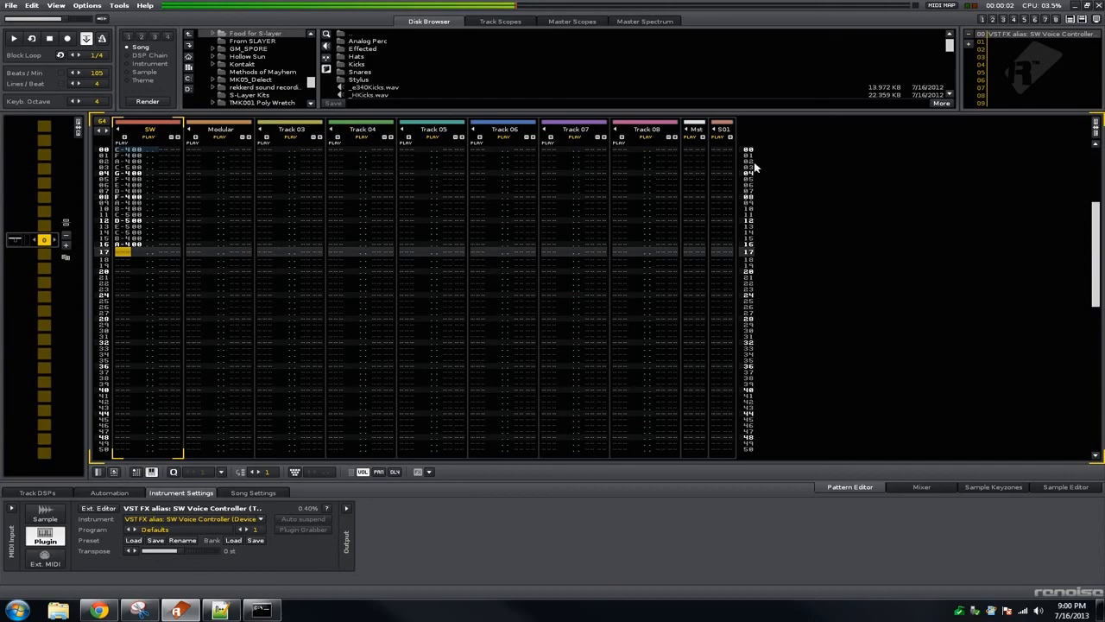